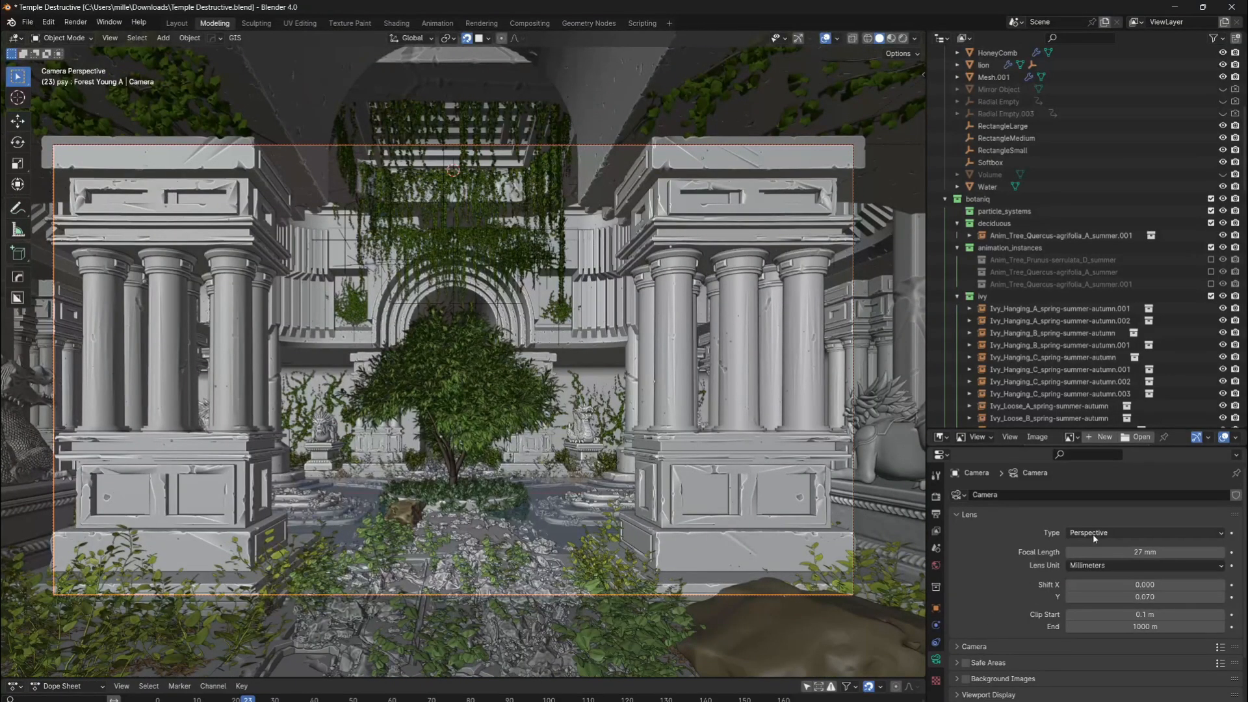
mouse_move(1095, 537)
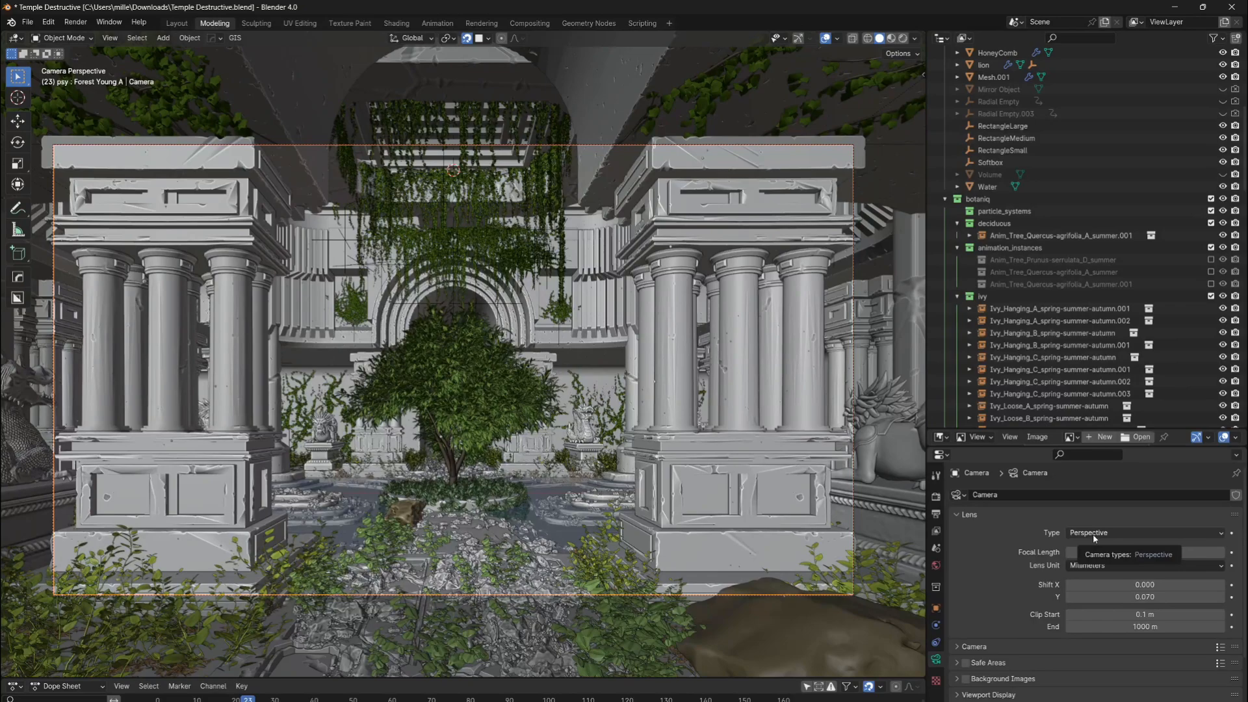
- Set the camera lens Type to Panoramic with Fisheye Equisolid panorama projection
left_click(1146, 533)
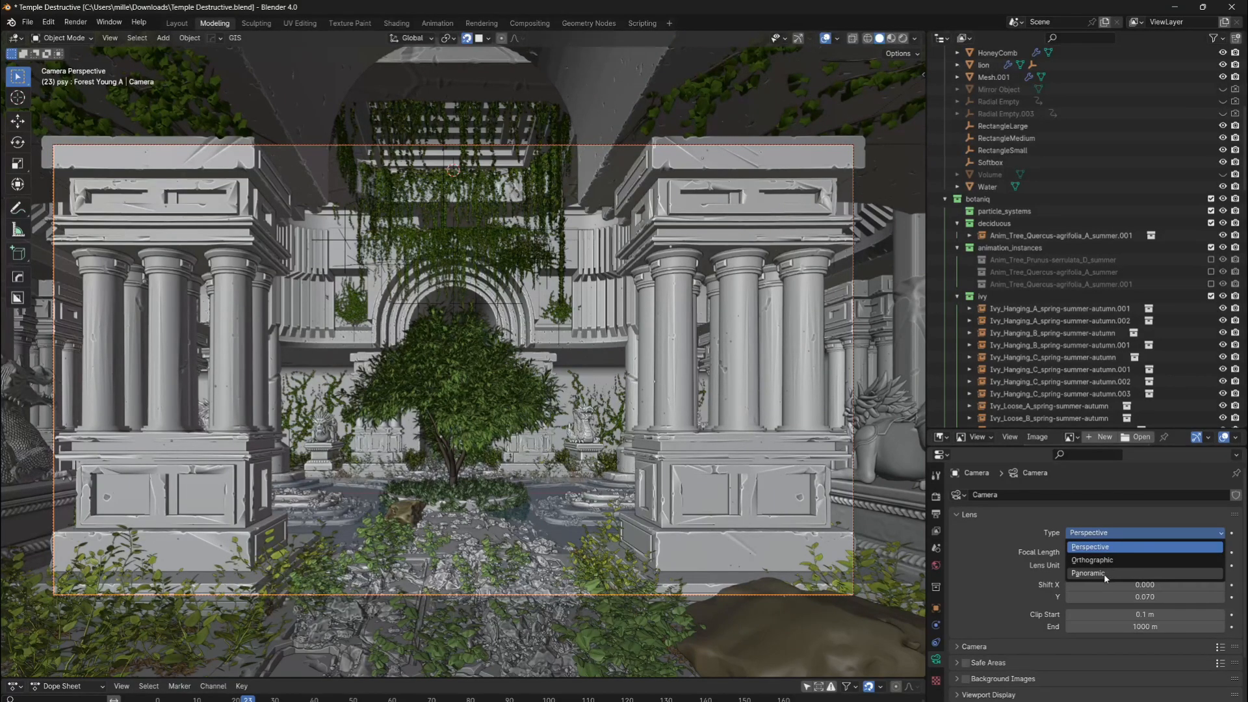
left_click(1087, 572)
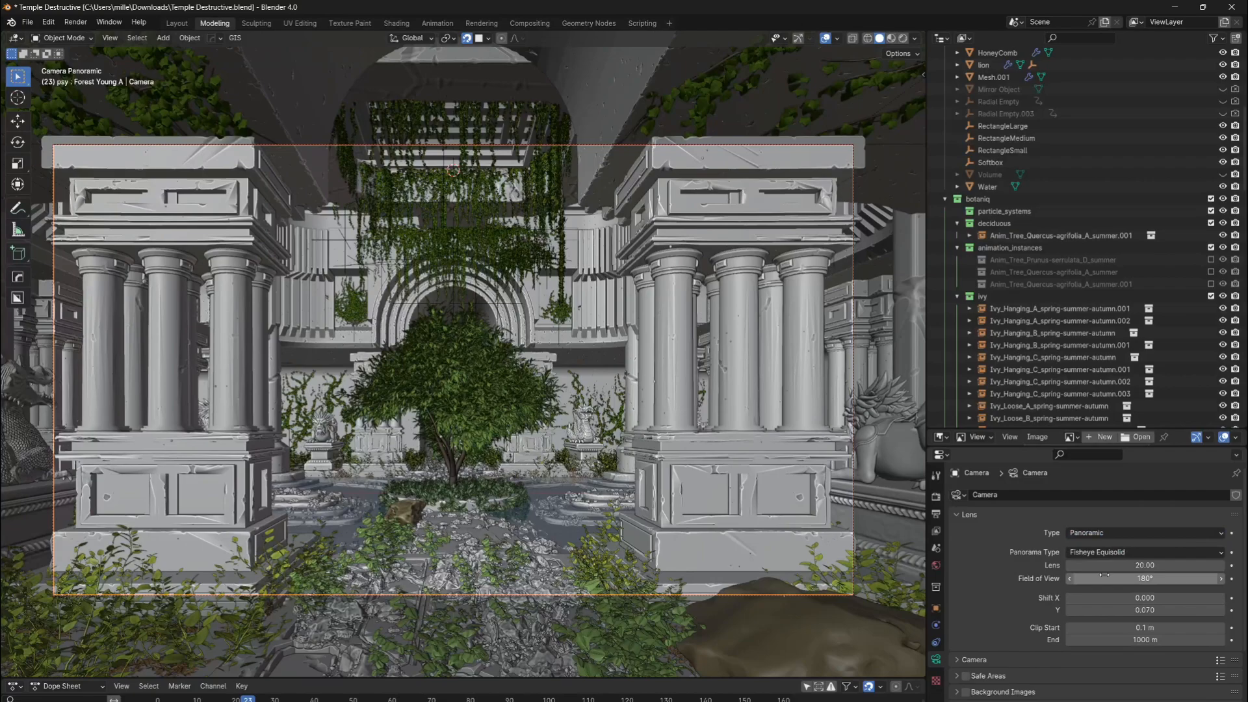
left_click(1144, 552)
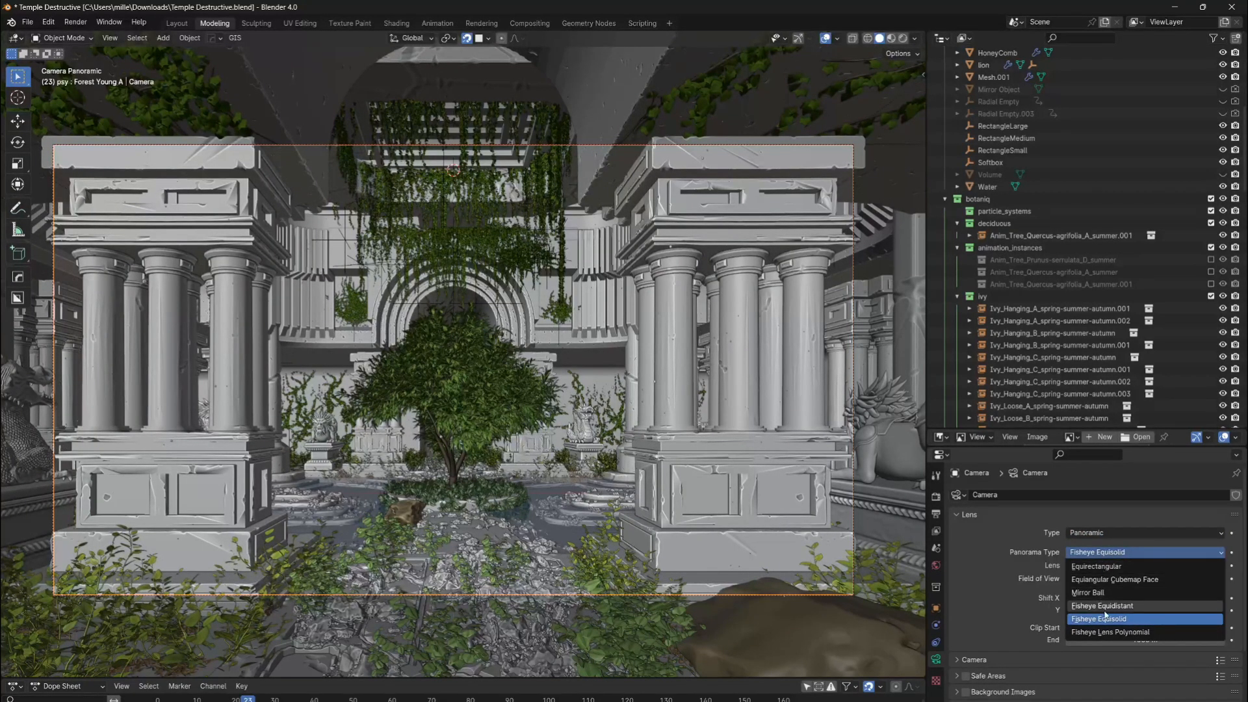
left_click(1098, 619)
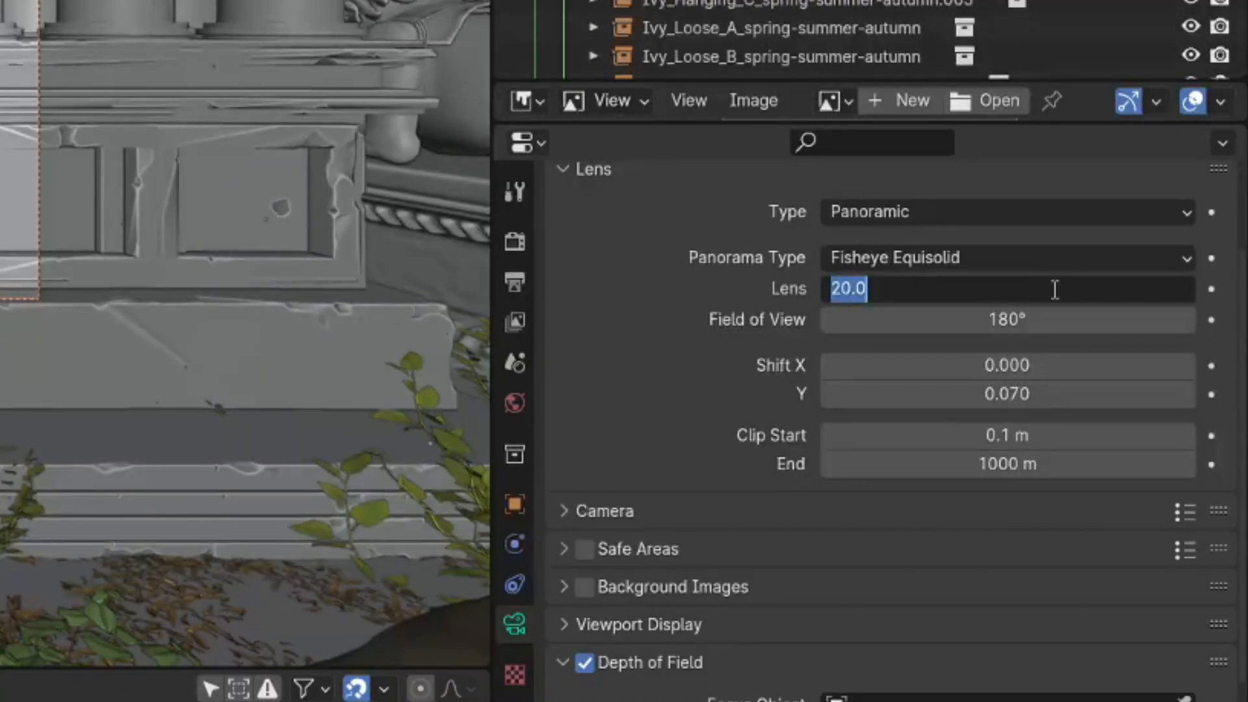
- Enter 30 as the fisheye camera's lens value
type("30")
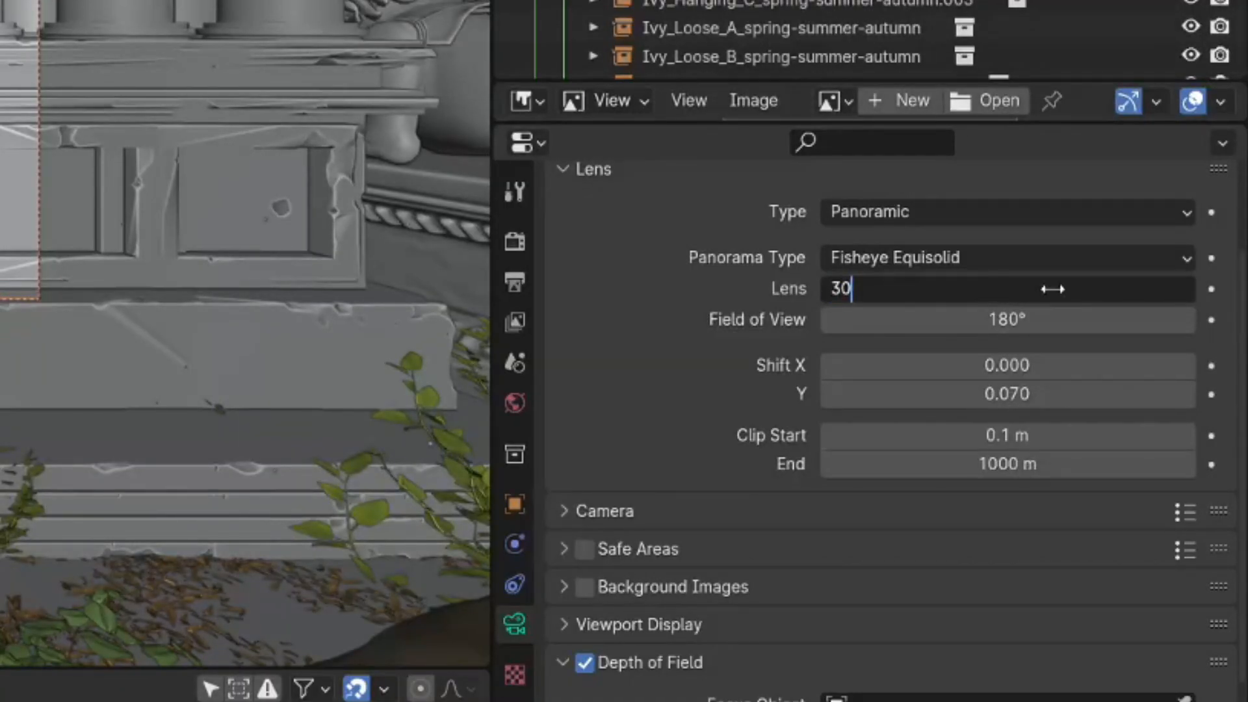